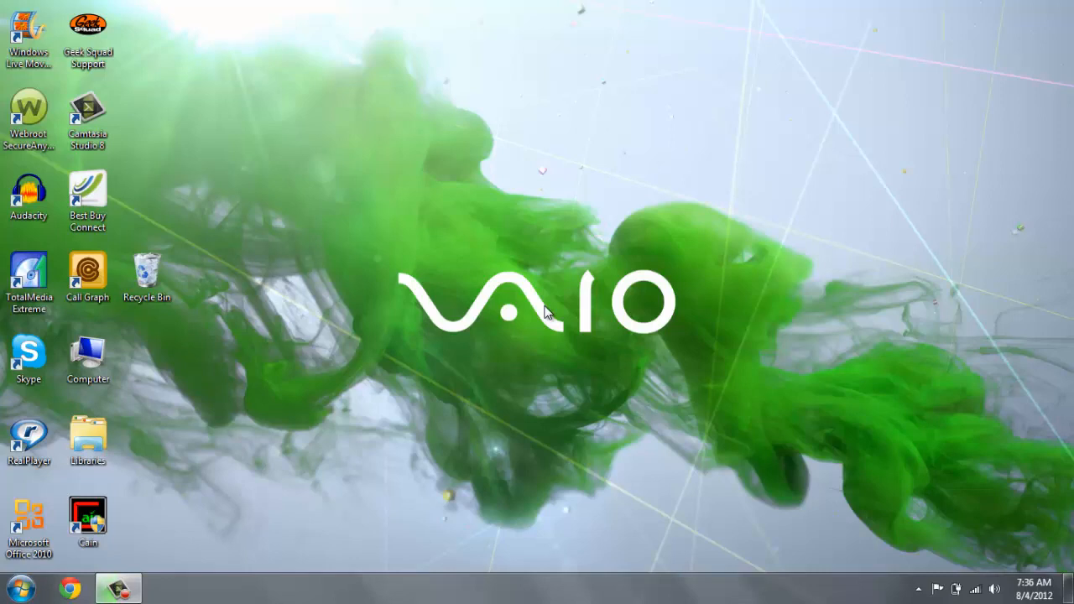
{"action": "mouse_move", "coordinate": [210, 382]}
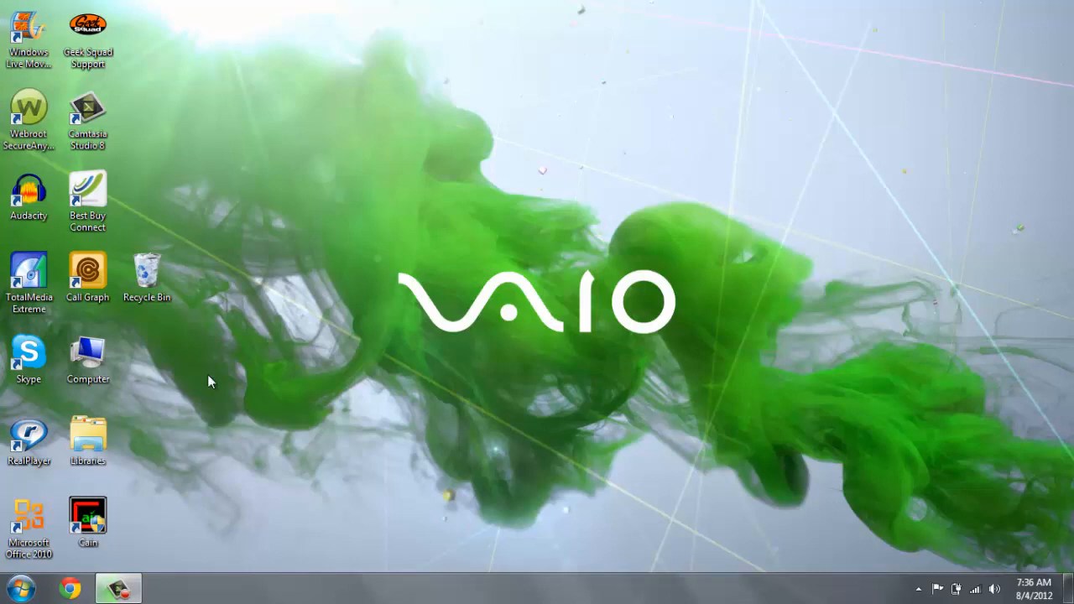
{"action": "mouse_move", "coordinate": [638, 311]}
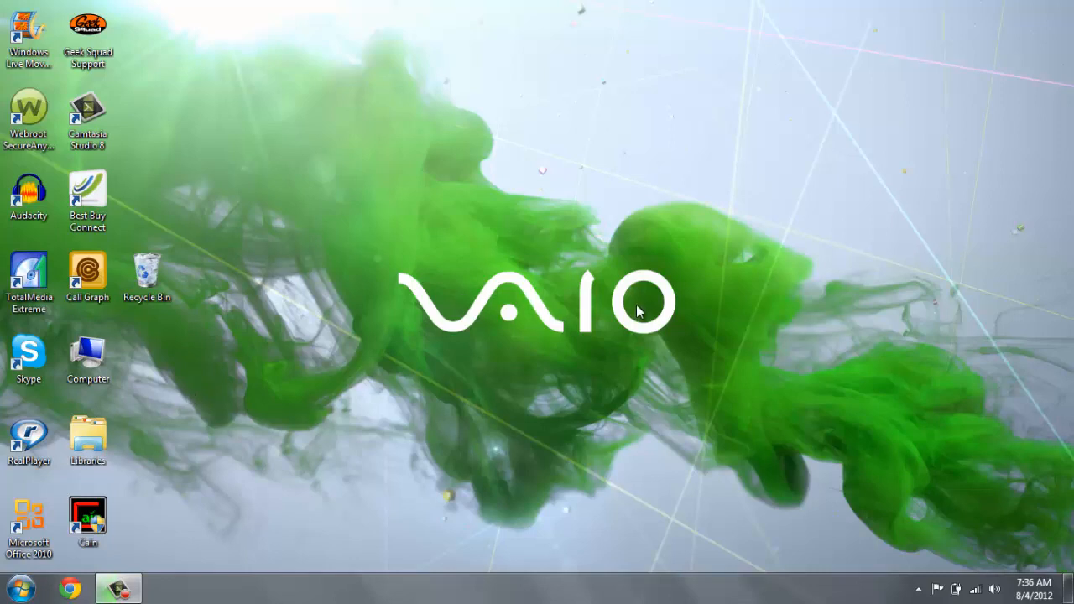
Open the Windows 7 Start menu
{"action": "left_click", "coordinate": [15, 589]}
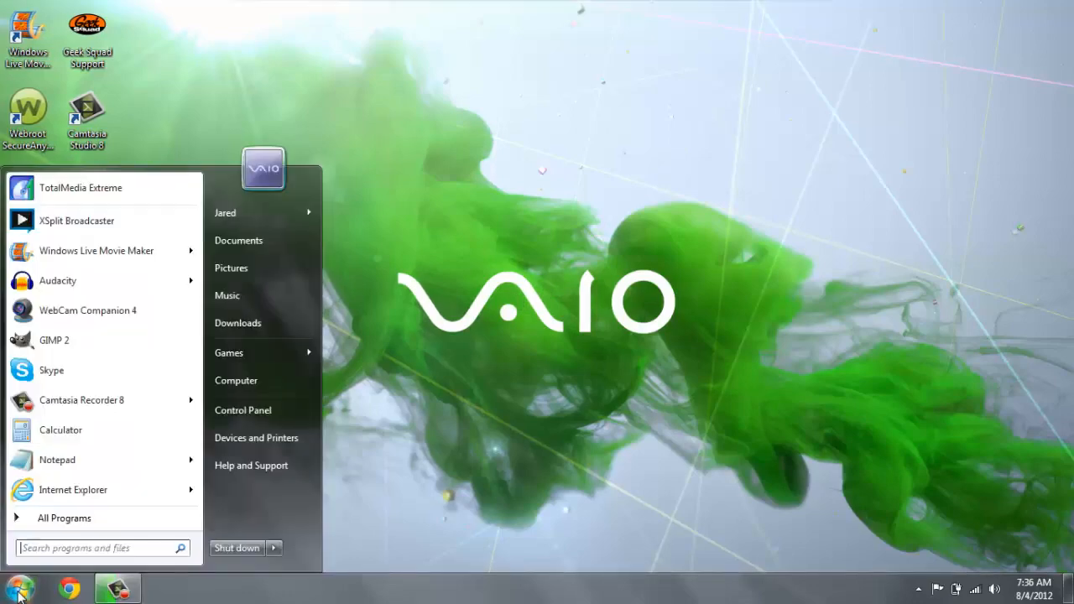
Launch Windows Live Movie Maker and import the 3:22 gameplay clip
{"action": "left_click", "coordinate": [95, 250]}
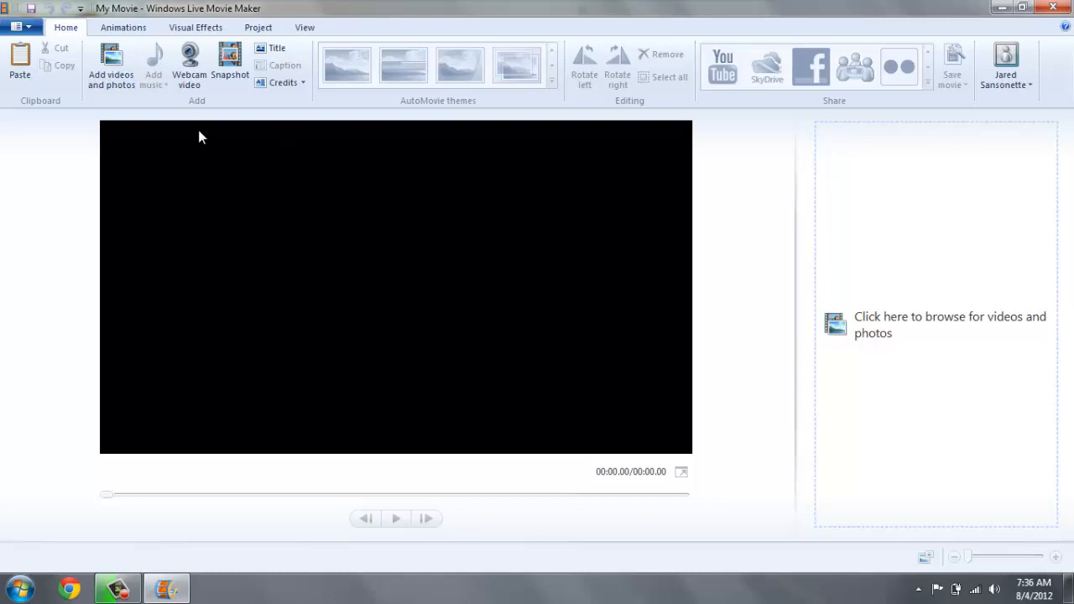
{"action": "mouse_move", "coordinate": [766, 247]}
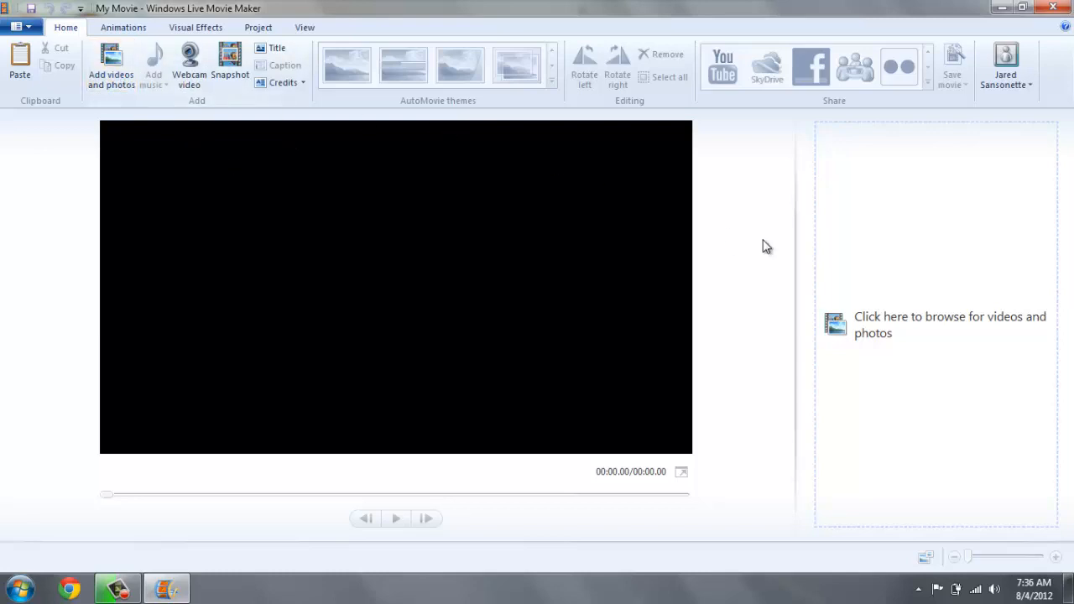
{"action": "left_click", "coordinate": [111, 63]}
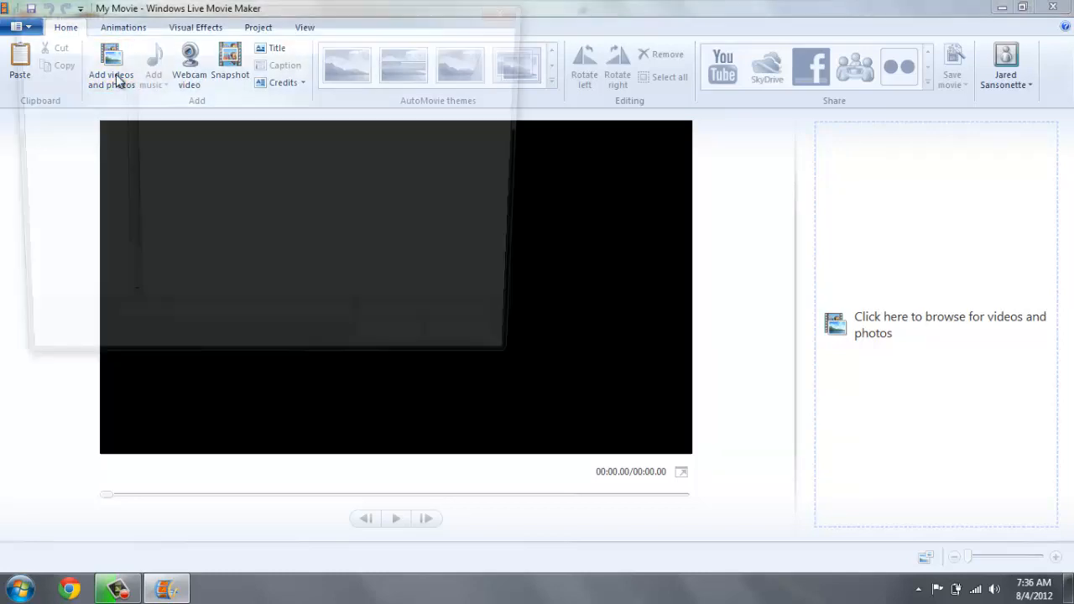
{"action": "left_click", "coordinate": [110, 67]}
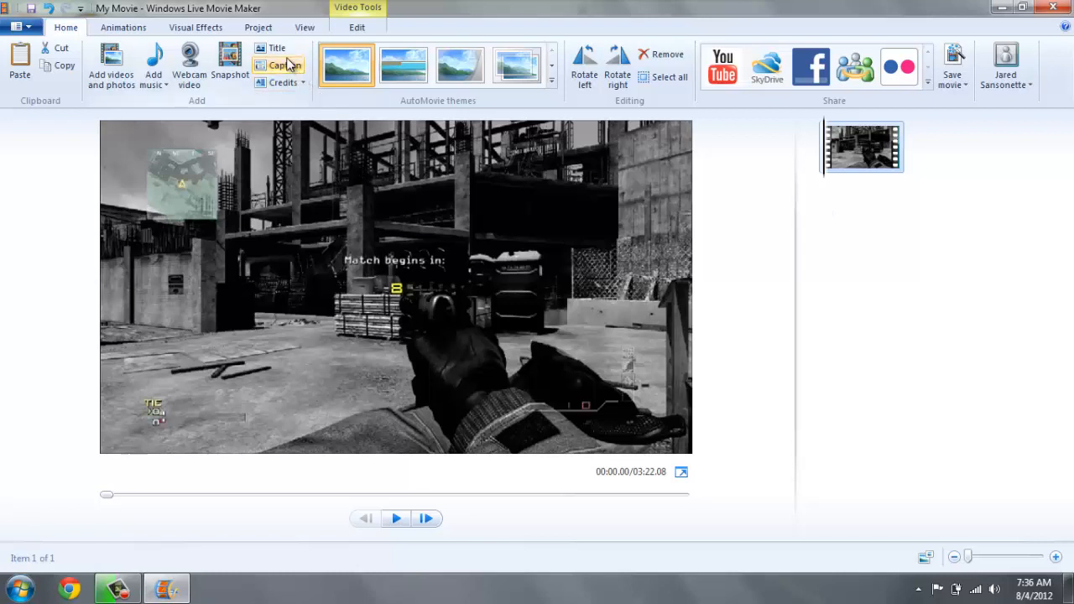
{"action": "mouse_move", "coordinate": [323, 90]}
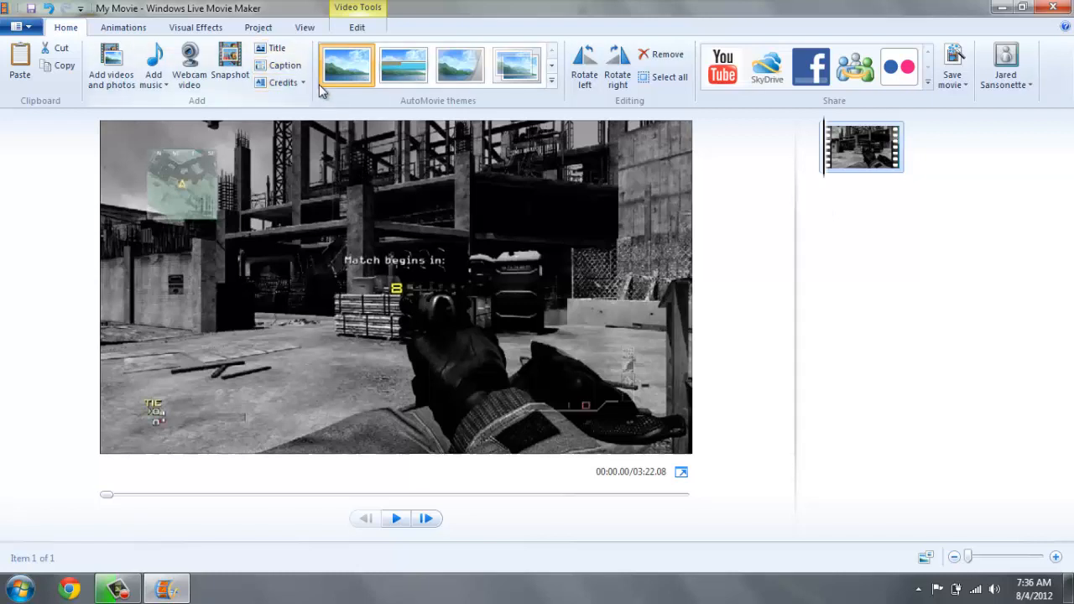
{"action": "mouse_move", "coordinate": [537, 256]}
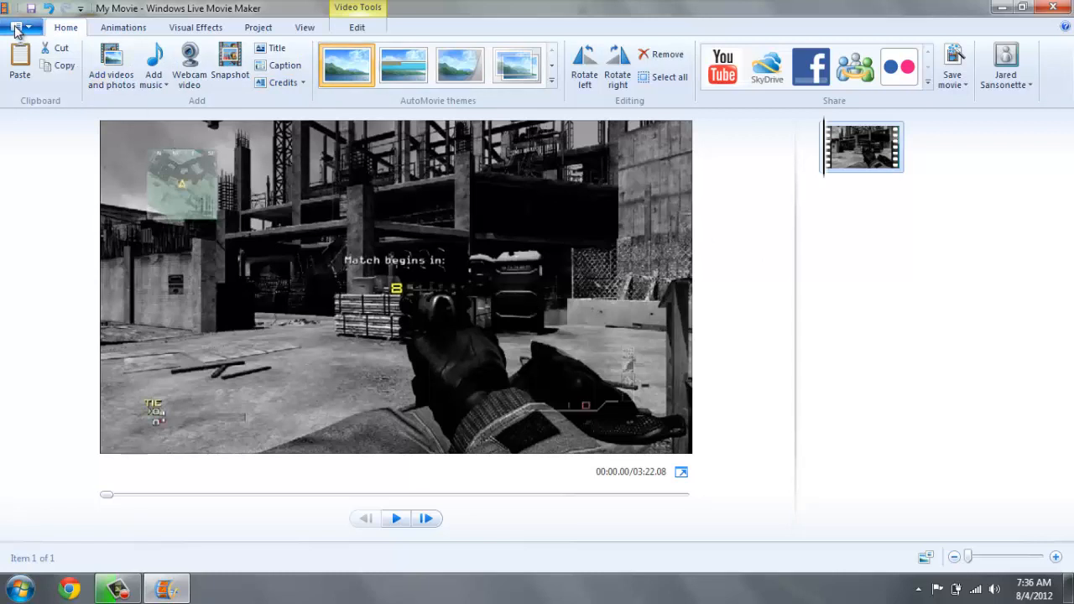
Save the project as 'My Movie' in the How to Alley Oop videos folder
{"action": "left_click", "coordinate": [16, 26]}
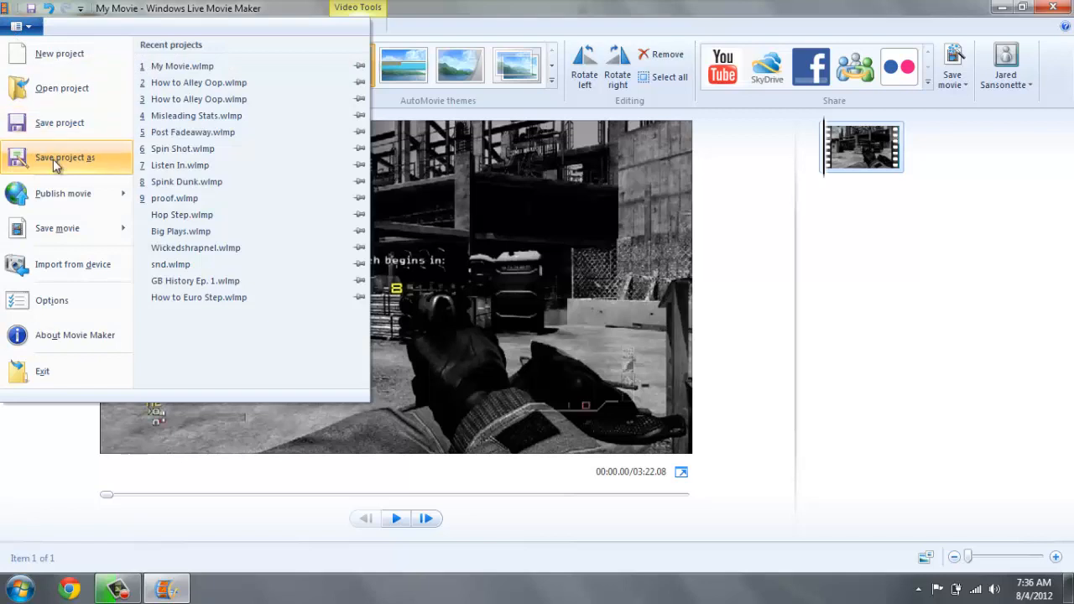
{"action": "mouse_move", "coordinate": [96, 170]}
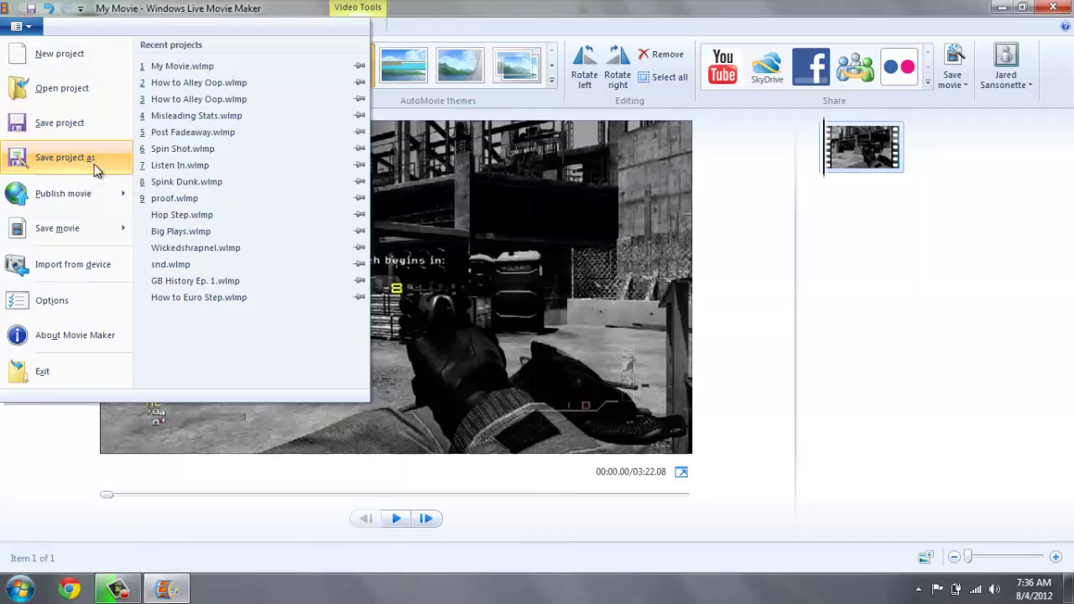
{"action": "mouse_move", "coordinate": [80, 194]}
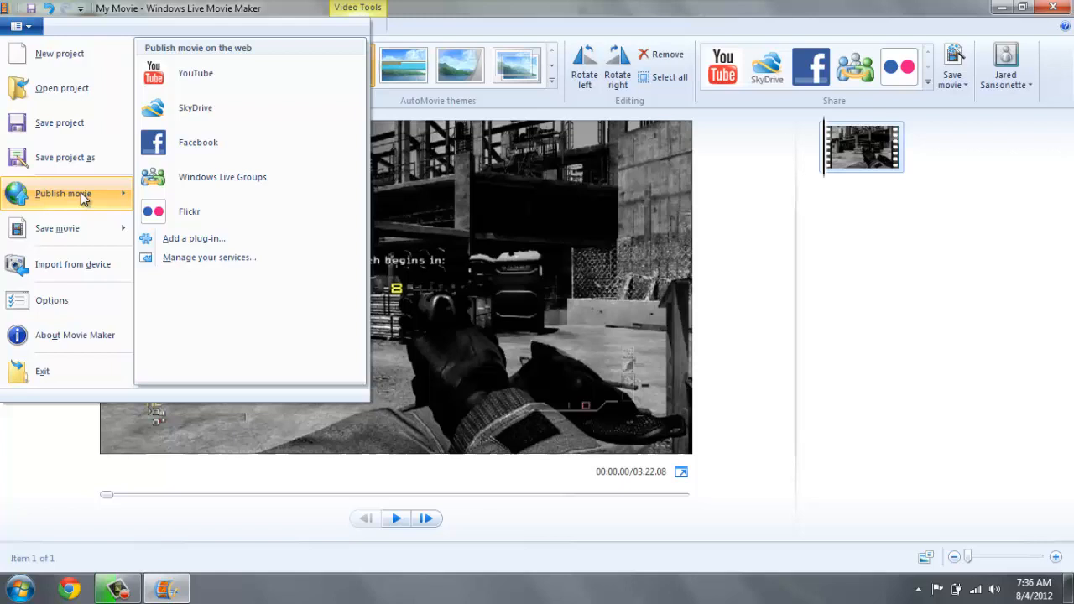
{"action": "mouse_move", "coordinate": [59, 122]}
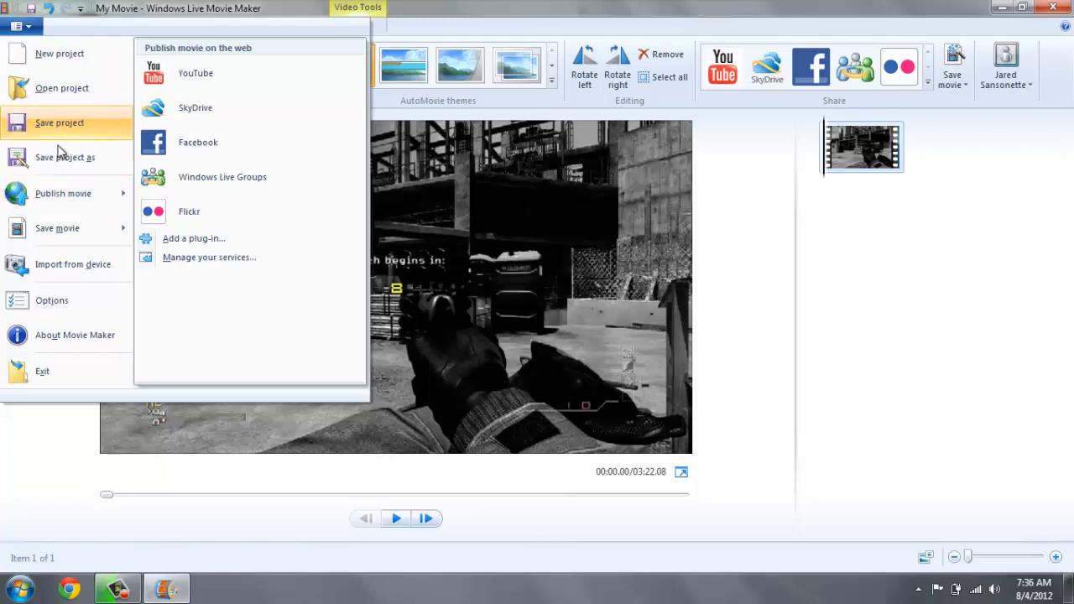
{"action": "mouse_move", "coordinate": [65, 157]}
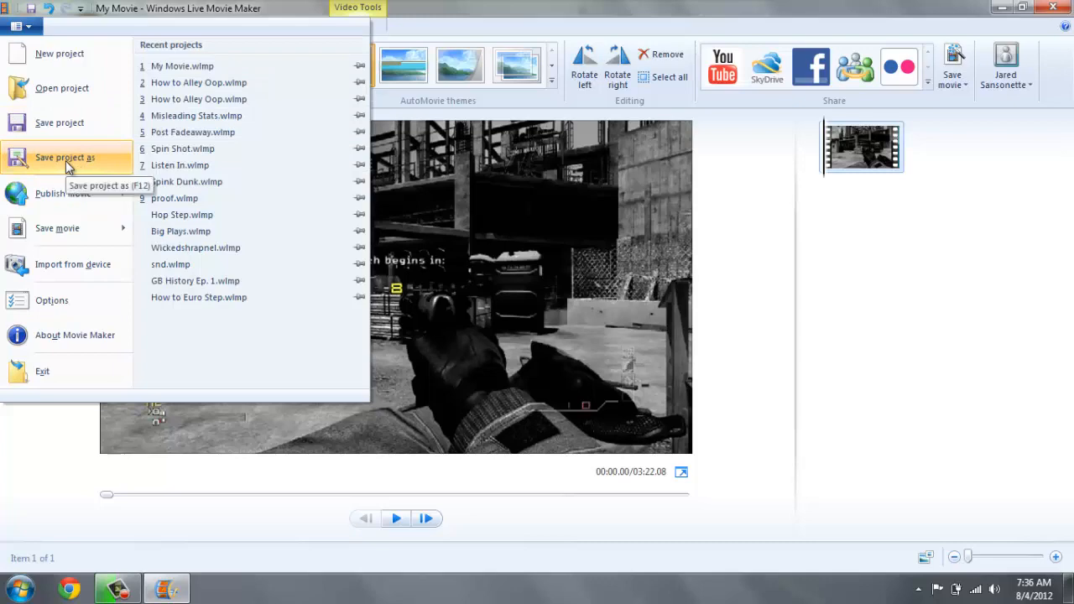
{"action": "left_click", "coordinate": [64, 157]}
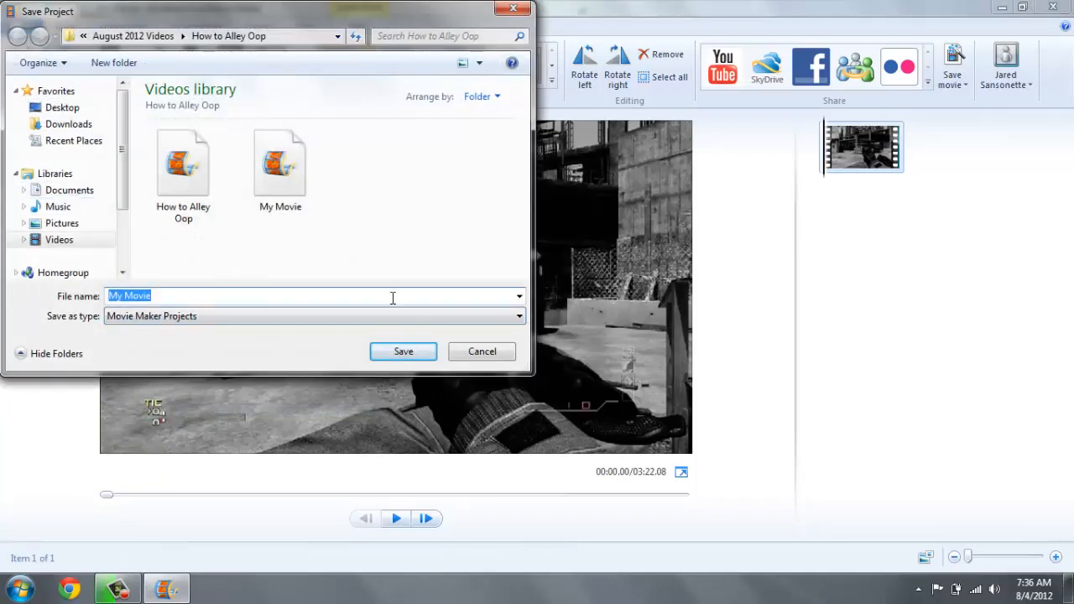
{"action": "left_click", "coordinate": [403, 351]}
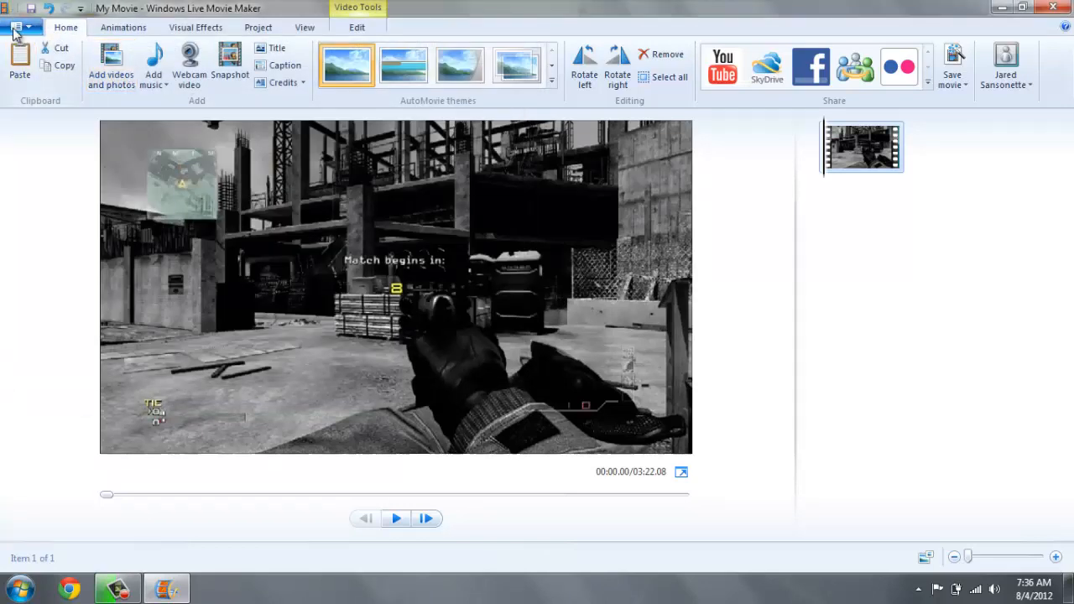
Open the File menu to reach the YouTube publishing resolutions
{"action": "left_click", "coordinate": [17, 26]}
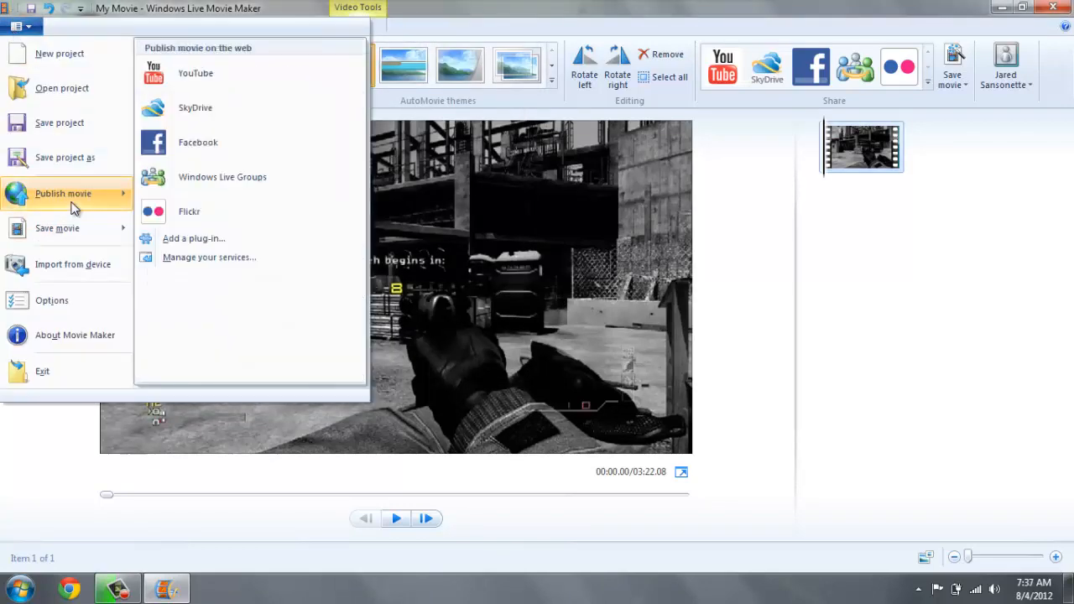
{"action": "mouse_move", "coordinate": [184, 75]}
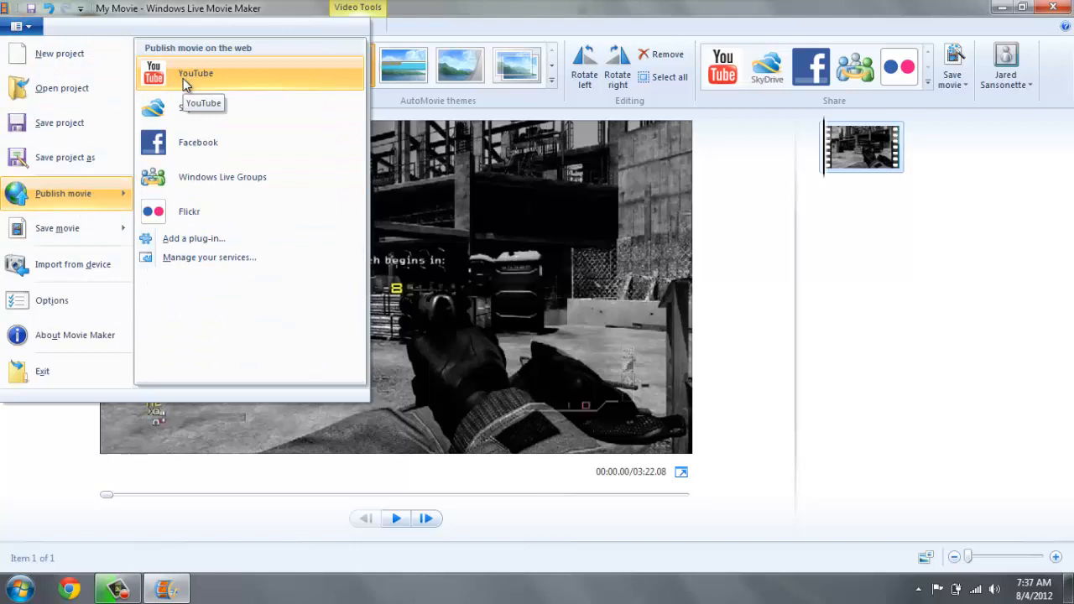
{"action": "mouse_move", "coordinate": [194, 108]}
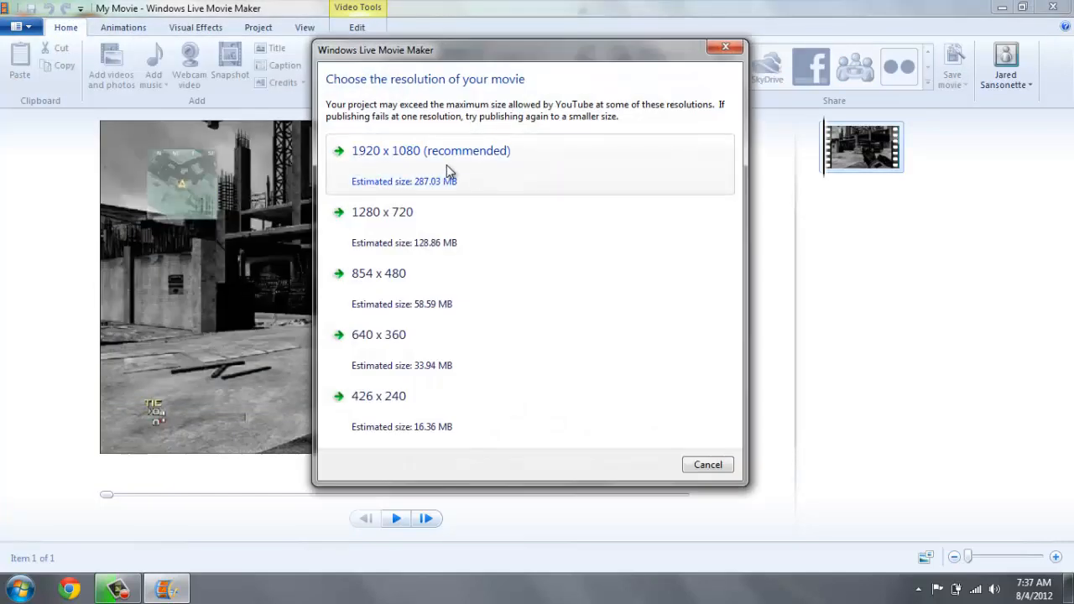
{"action": "mouse_move", "coordinate": [361, 165]}
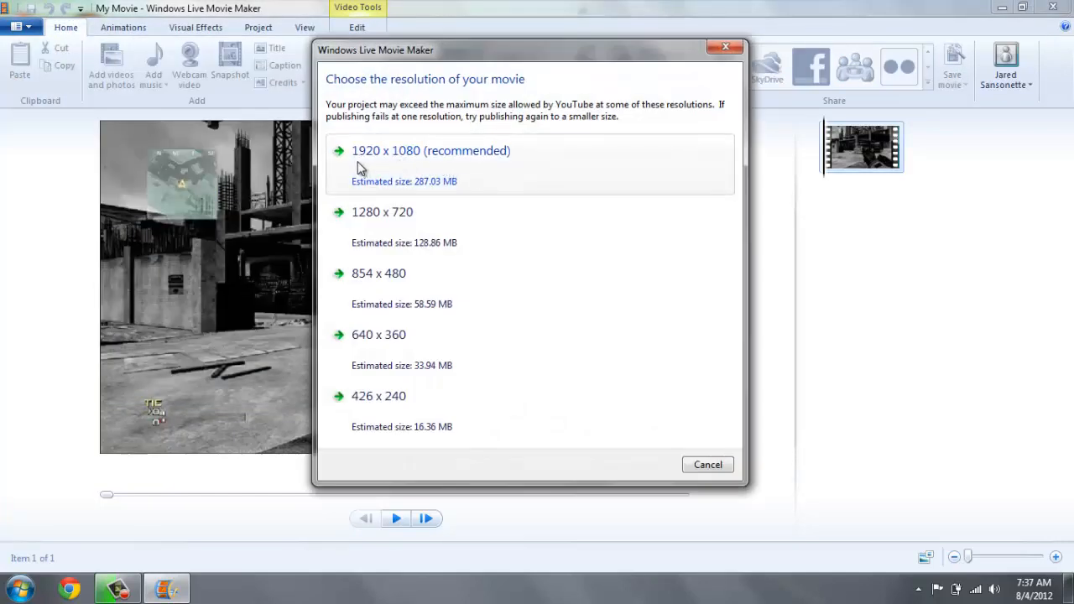
{"action": "mouse_move", "coordinate": [389, 166]}
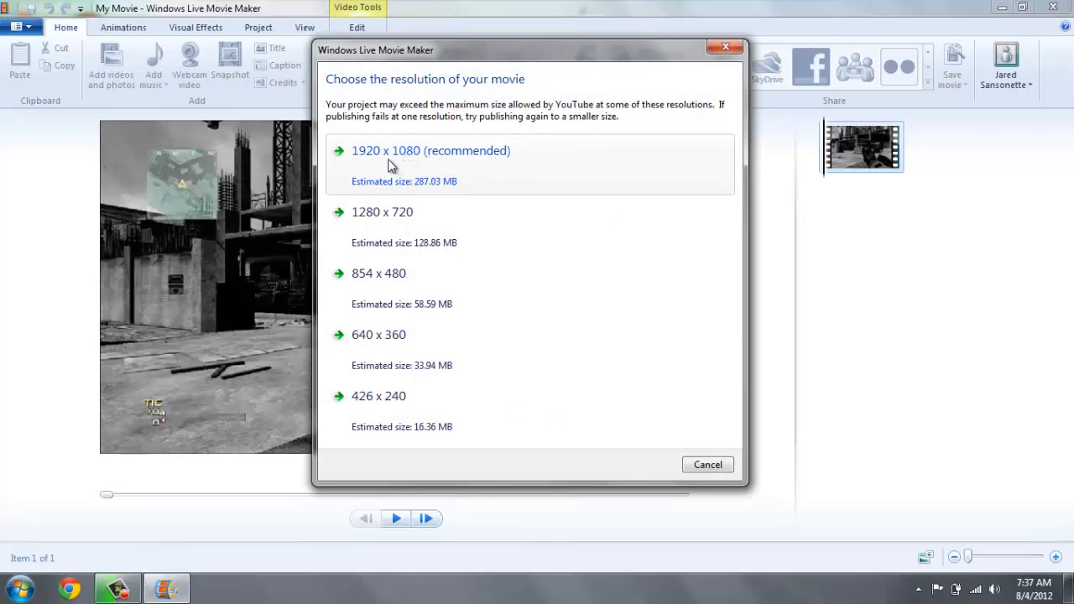
{"action": "mouse_move", "coordinate": [431, 176]}
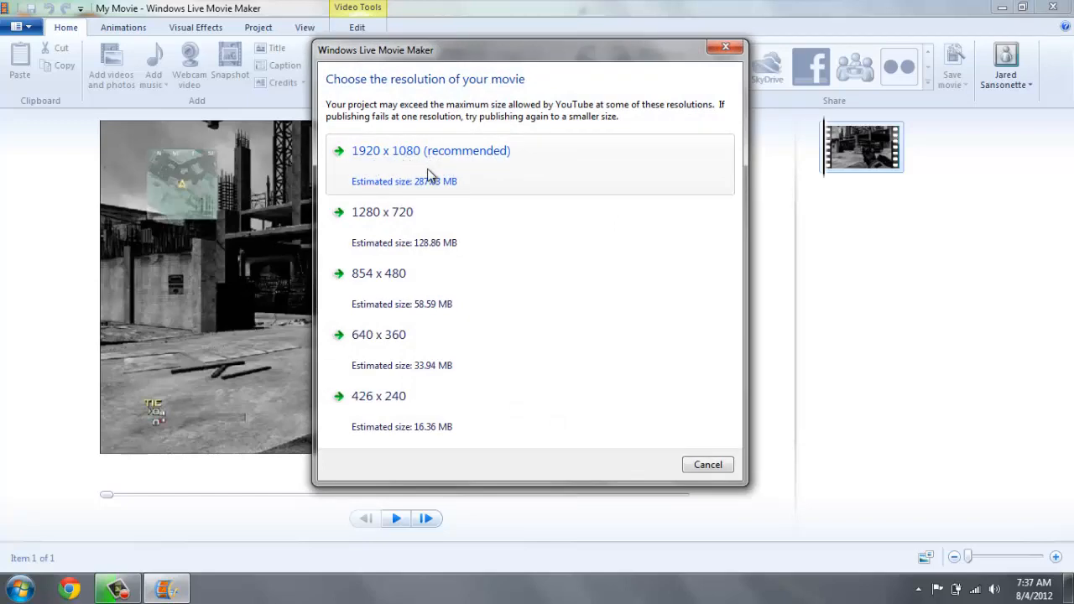
Publish to YouTube at 1920 x 1080 and begin entering the sign-in password
{"action": "left_click", "coordinate": [706, 465]}
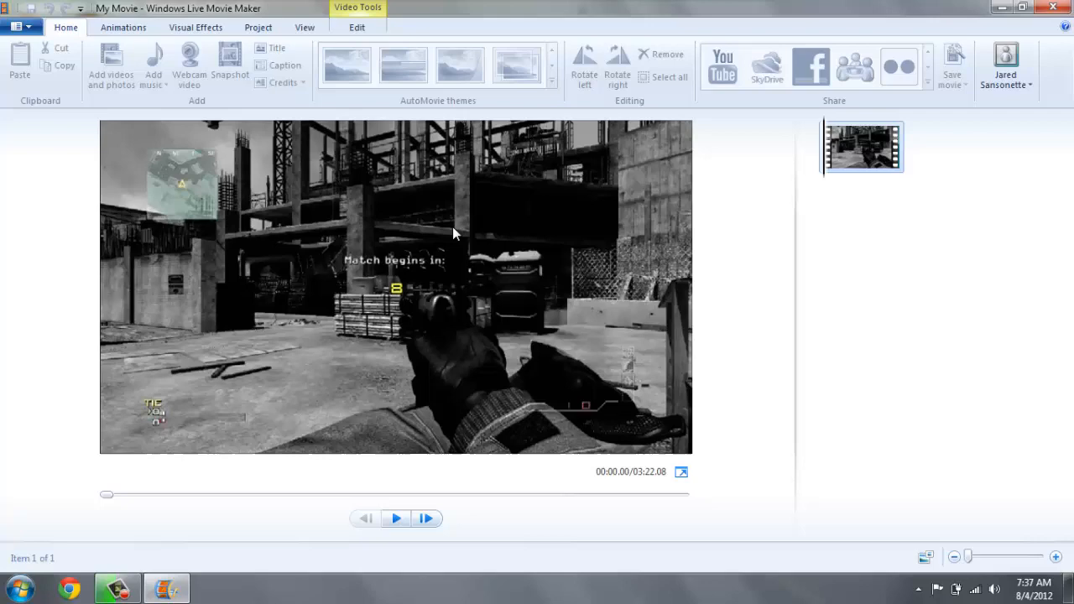
{"action": "mouse_move", "coordinate": [452, 233]}
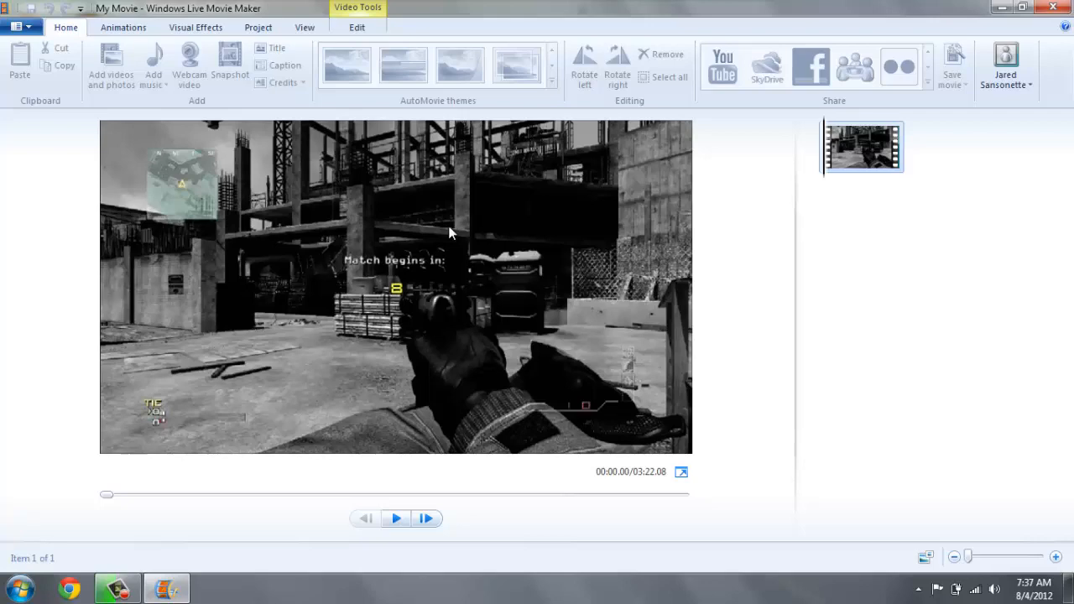
{"action": "left_click", "coordinate": [721, 66]}
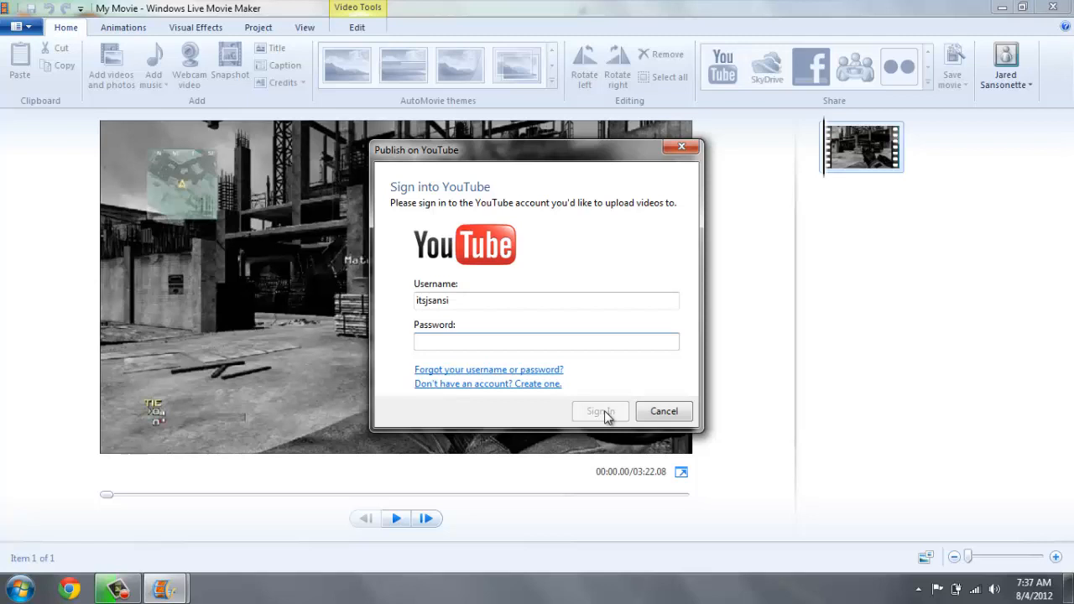
{"action": "left_click", "coordinate": [546, 341]}
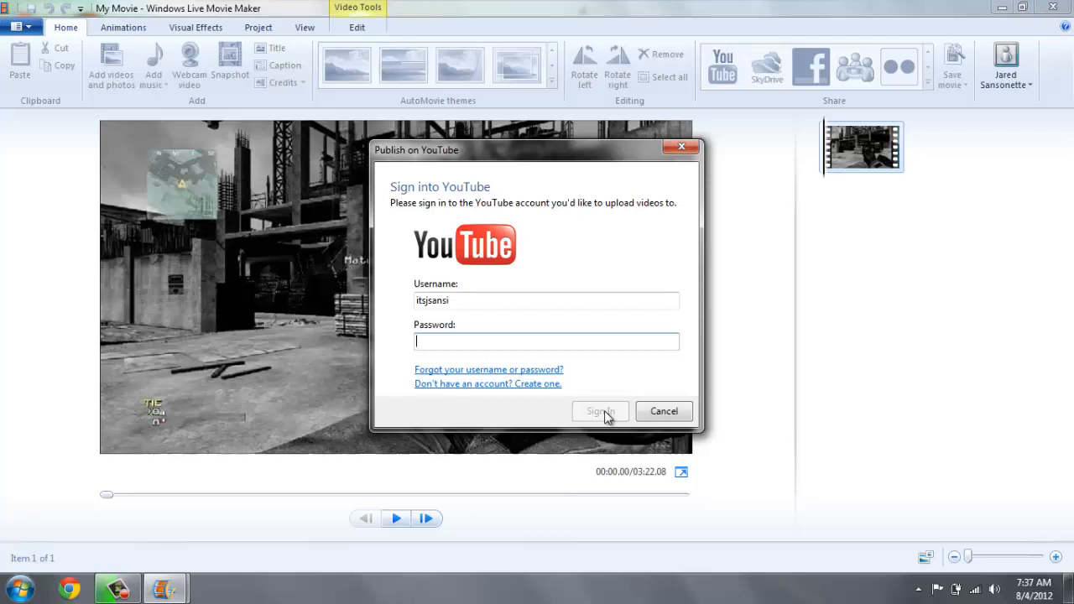